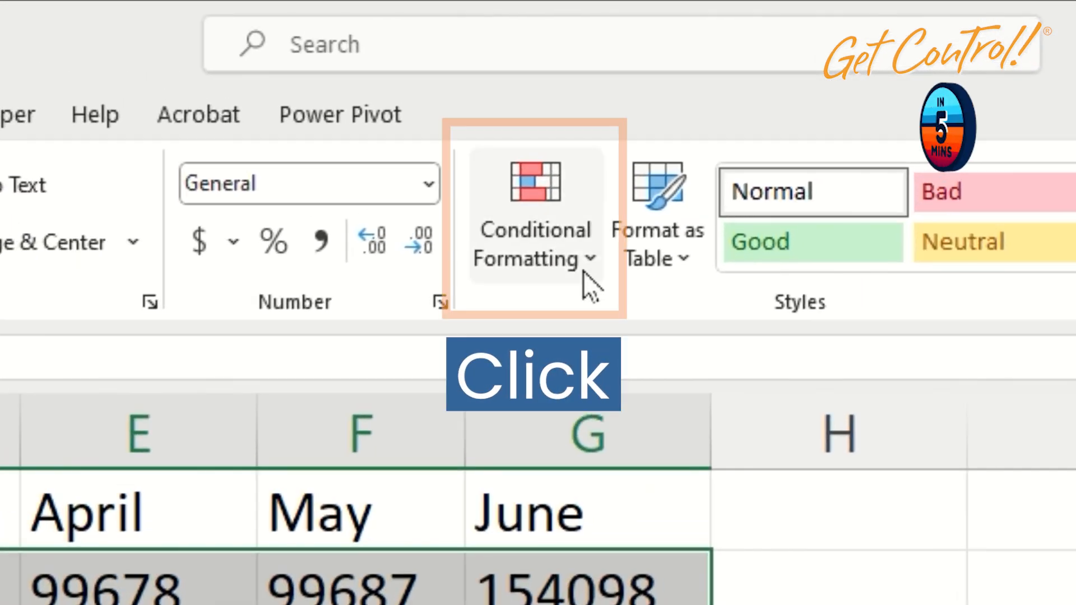
Step: Apply the Green - Yellow - Red color scale to the January–June sales figures in B2:G5
left_click(534, 213)
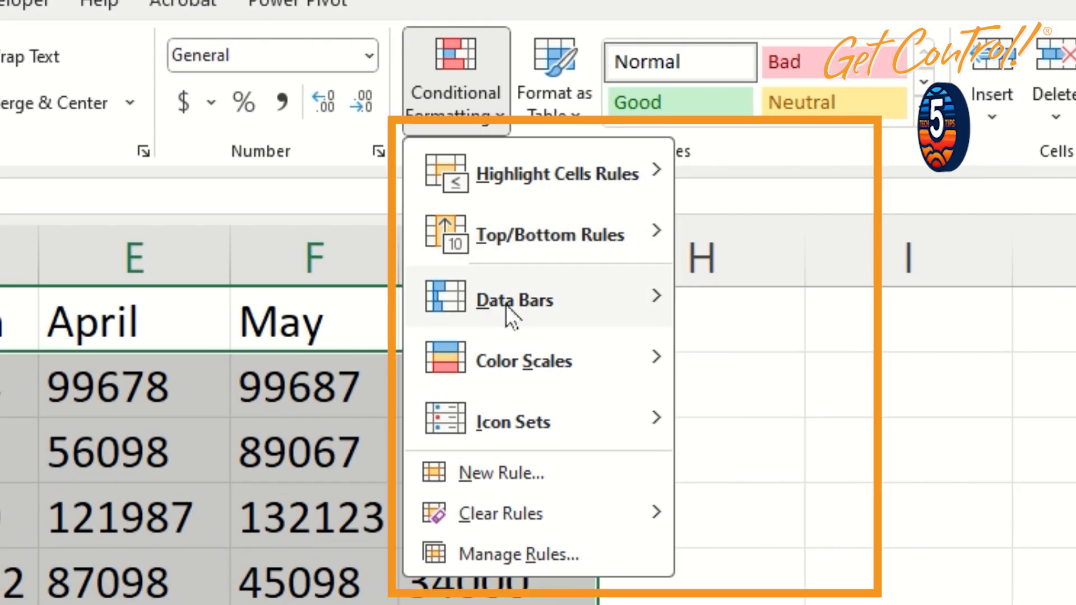
mouse_move(523, 360)
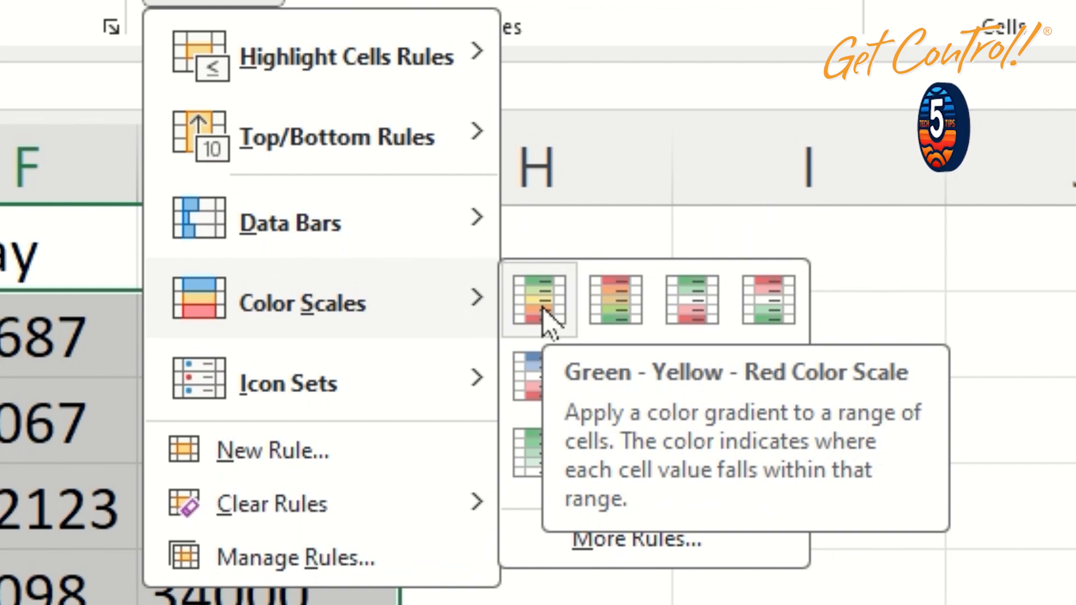
left_click(540, 299)
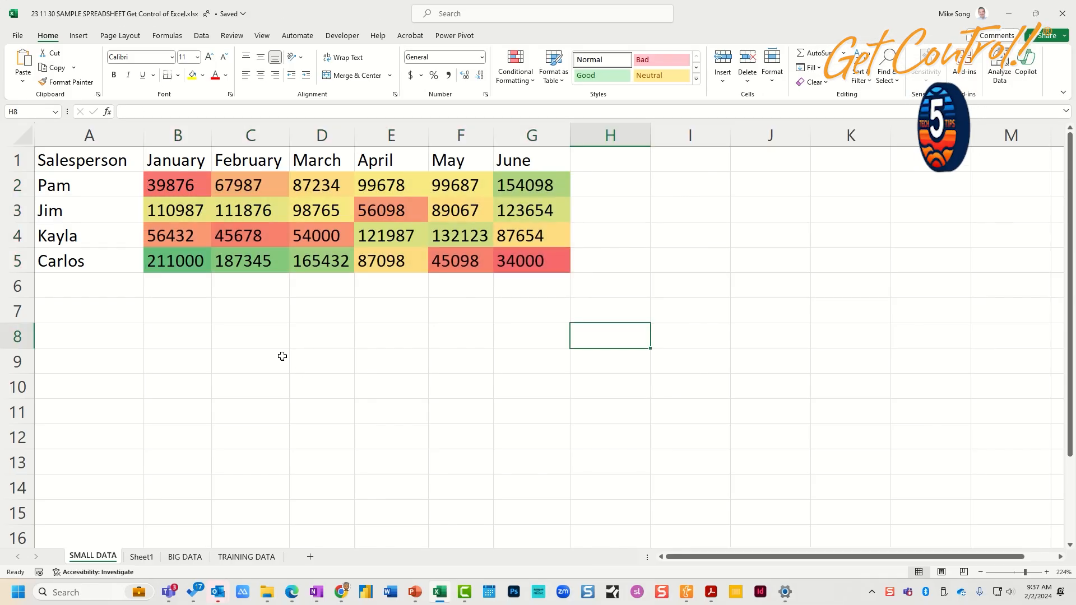
left_click(175, 261)
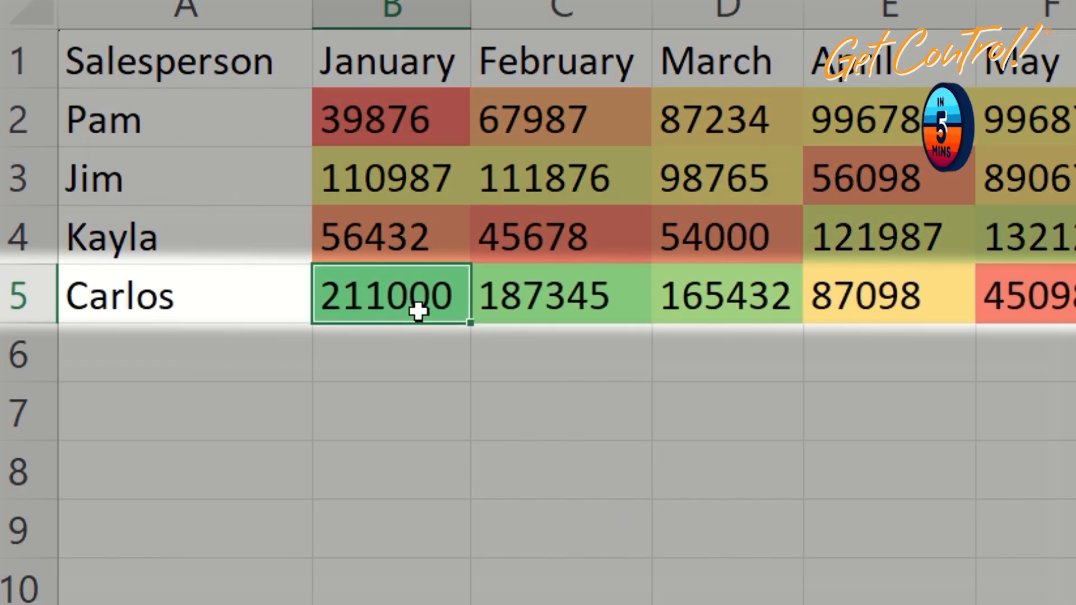
scroll("right", 3)
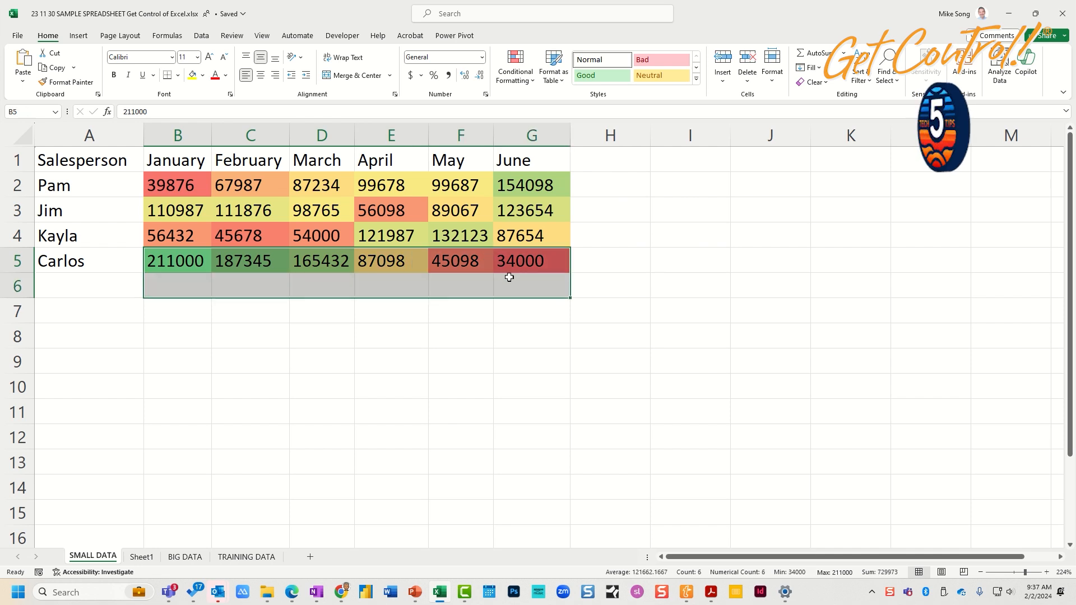
left_click(459, 310)
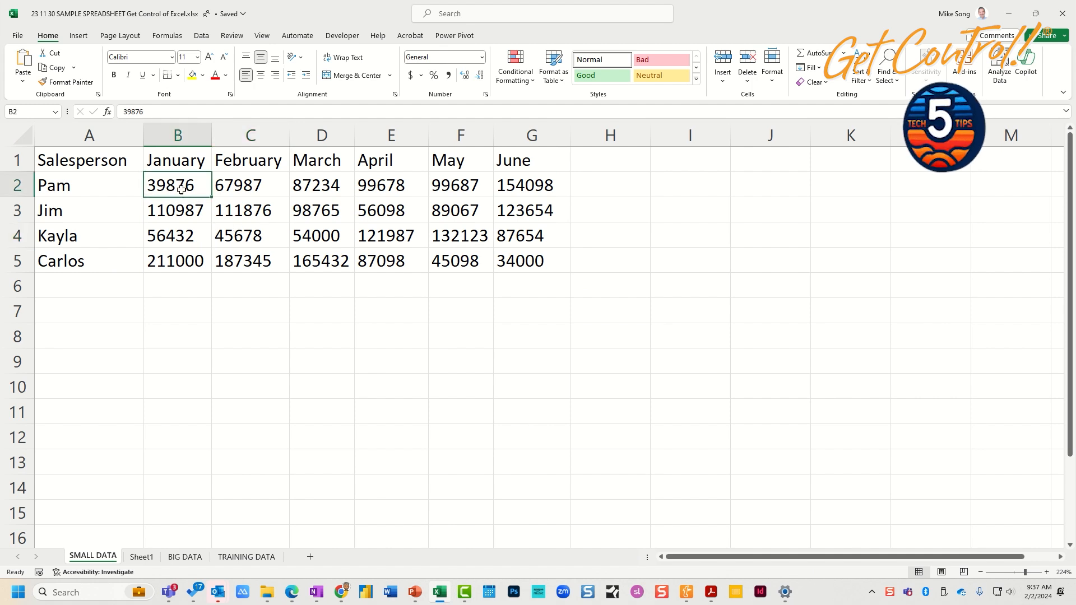
Step: Select the 24 sales figures and show Average, Count, Minimum, Maximum and Sum in the status bar
left_click(321, 310)
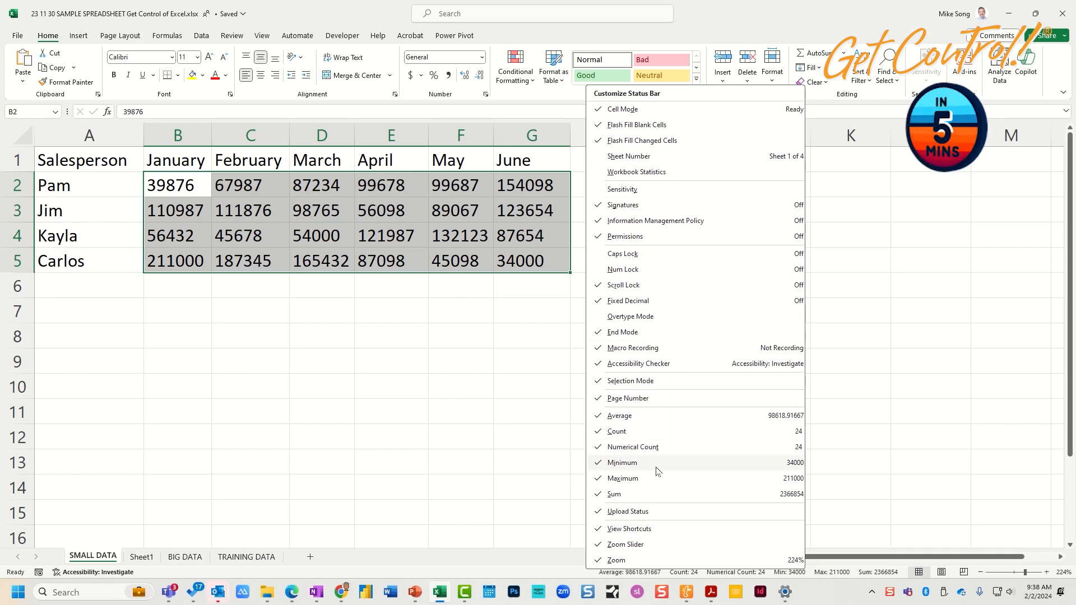
left_click(730, 414)
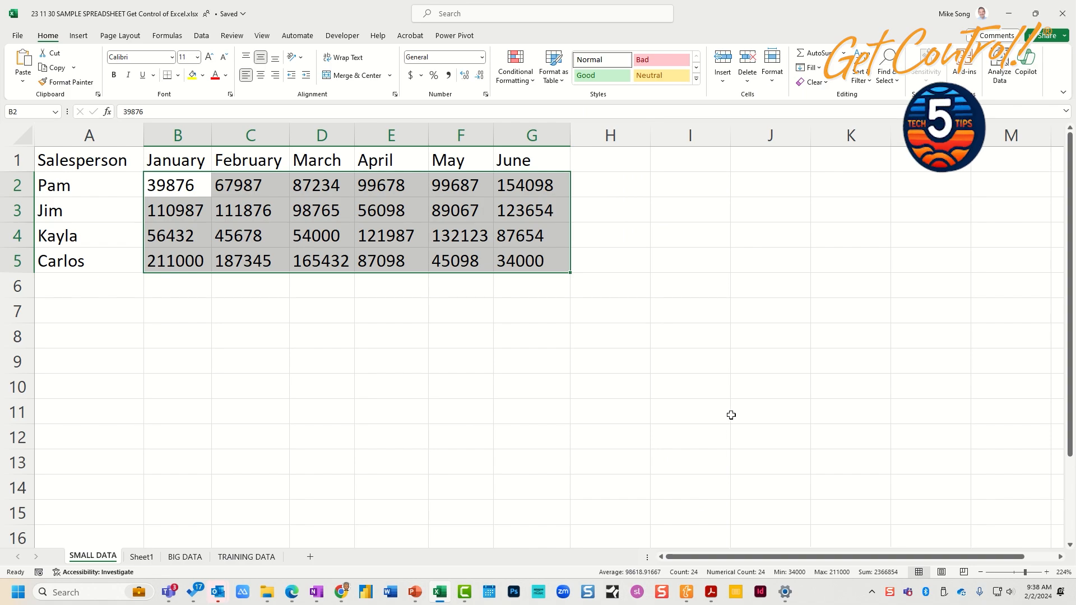
left_click(184, 557)
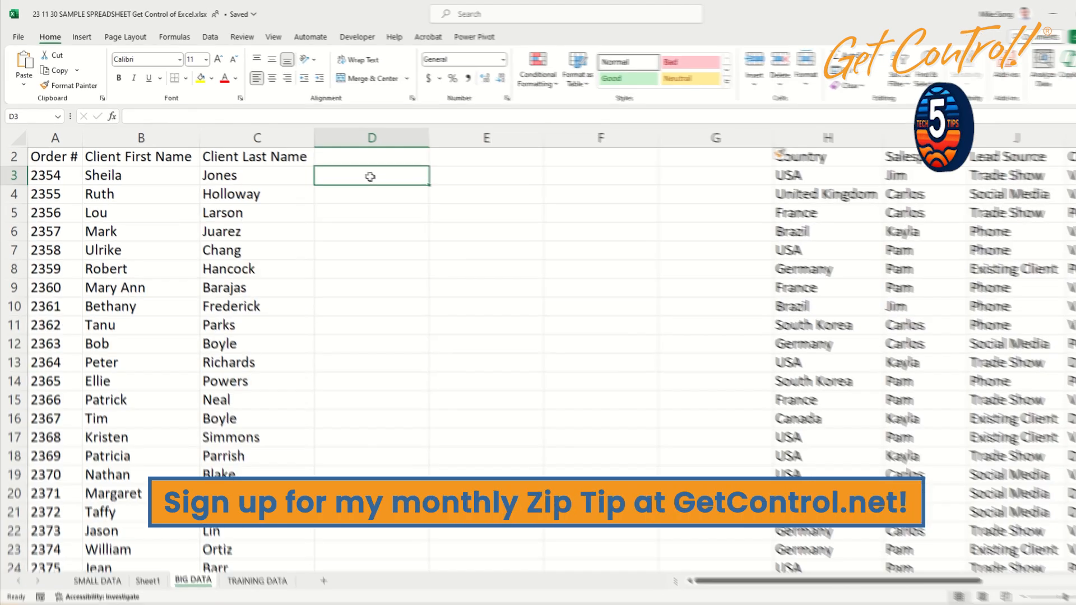
type("Sheila Jones")
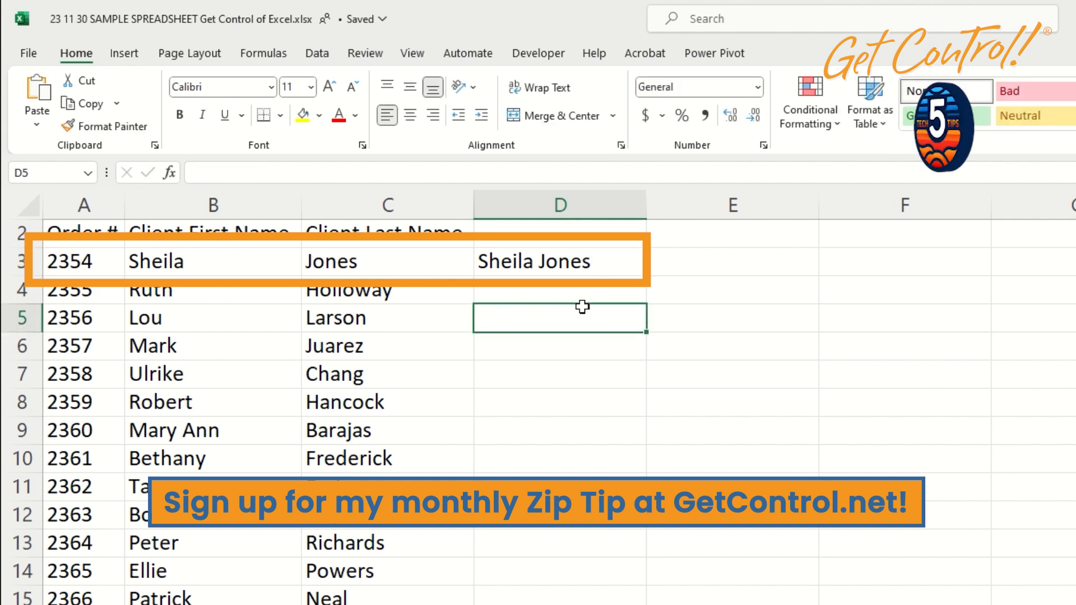
mouse_move(552, 269)
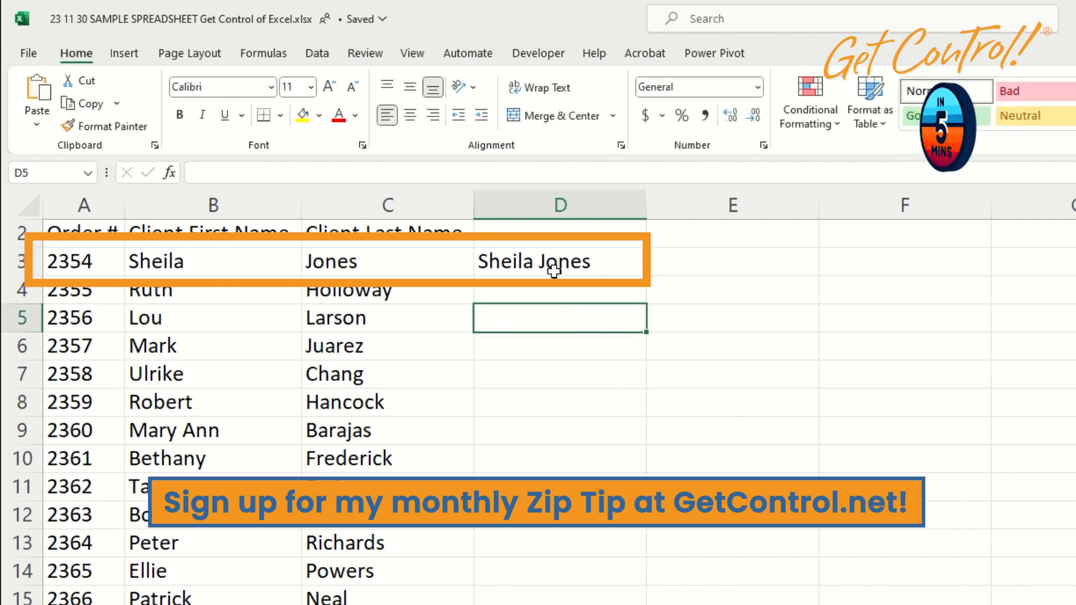
key("ctrl+e")
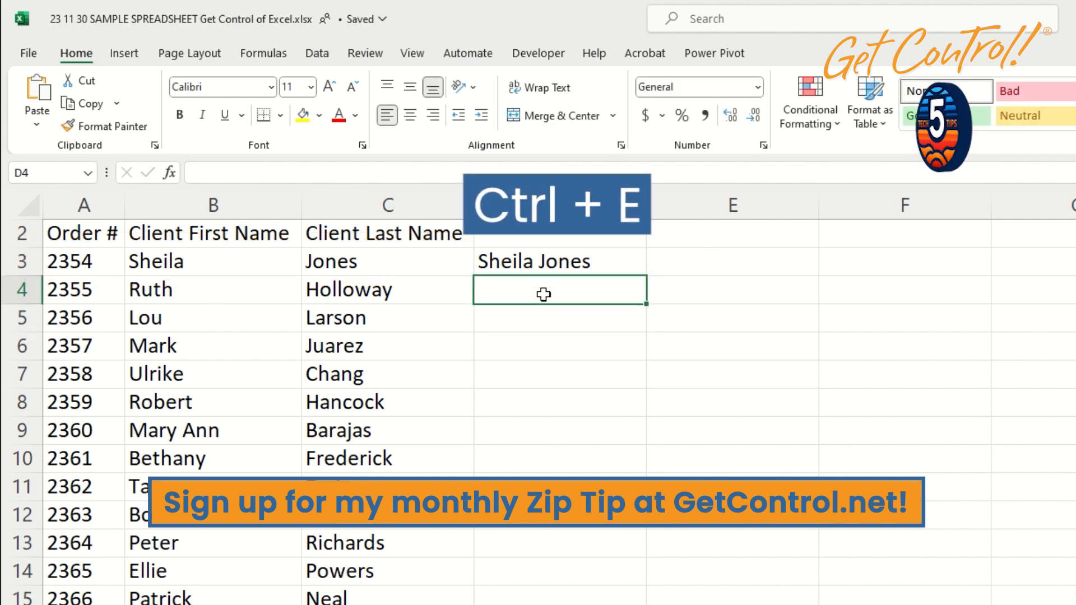
key("ctrl+e")
type("Sheila")
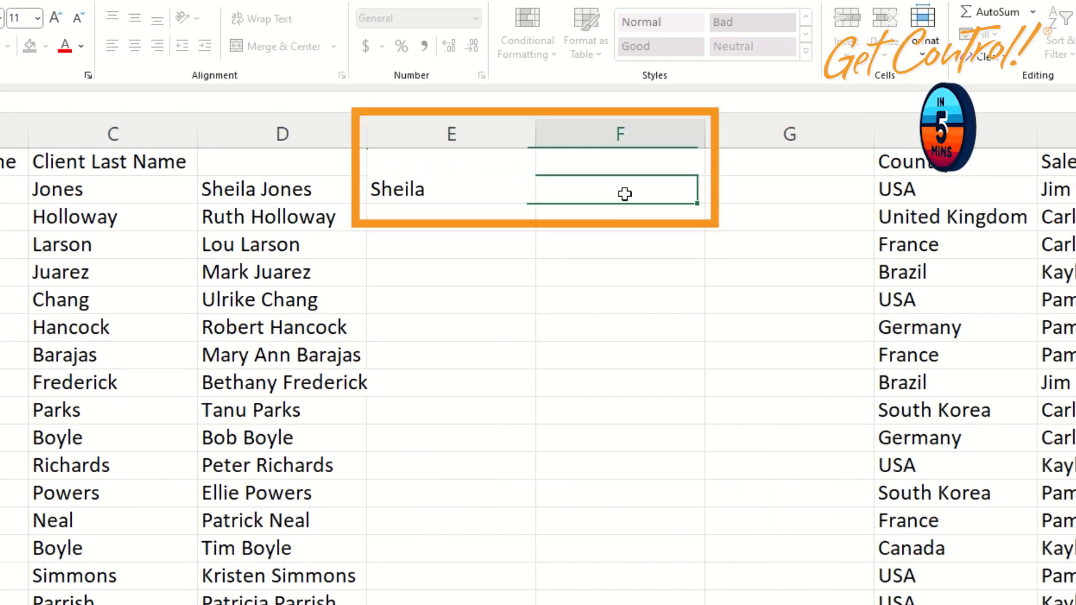
type("Jones")
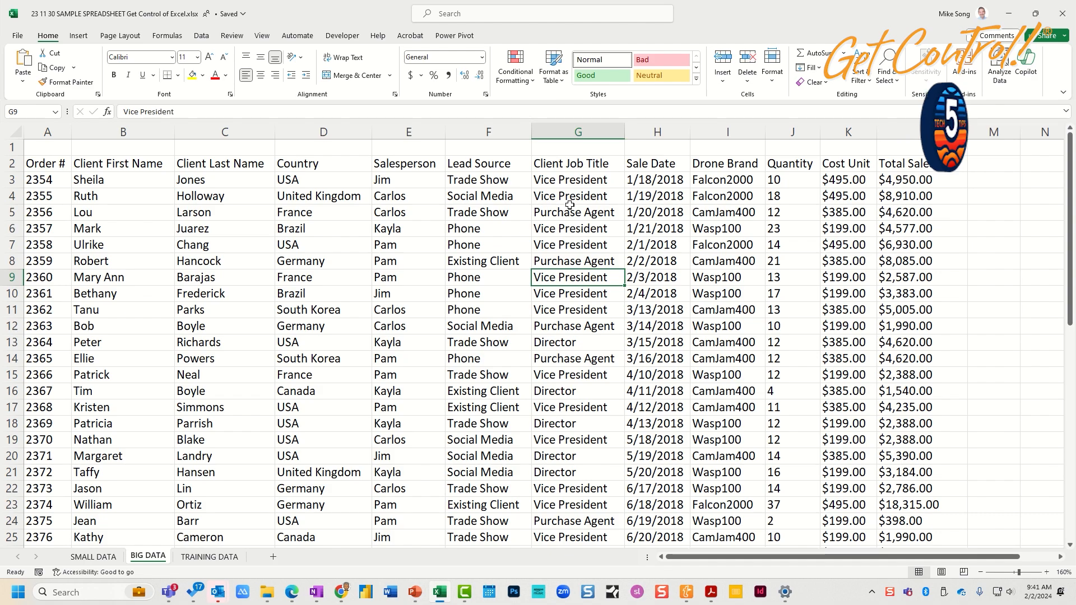
Step: Turn on table filters and keep only Vice President in the Client Job Title filter
left_click(201, 34)
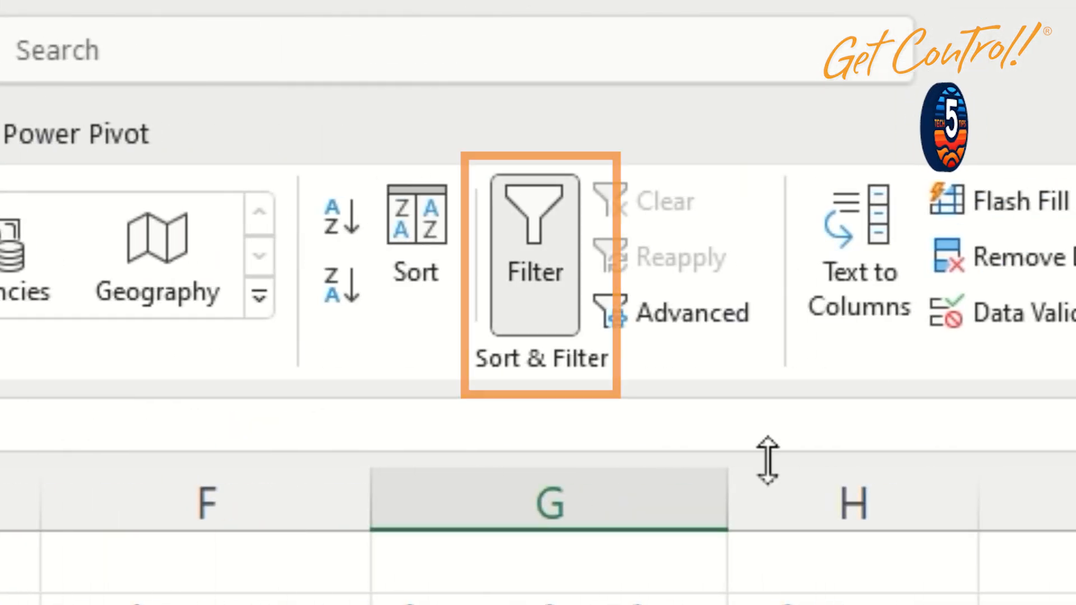
left_click(688, 82)
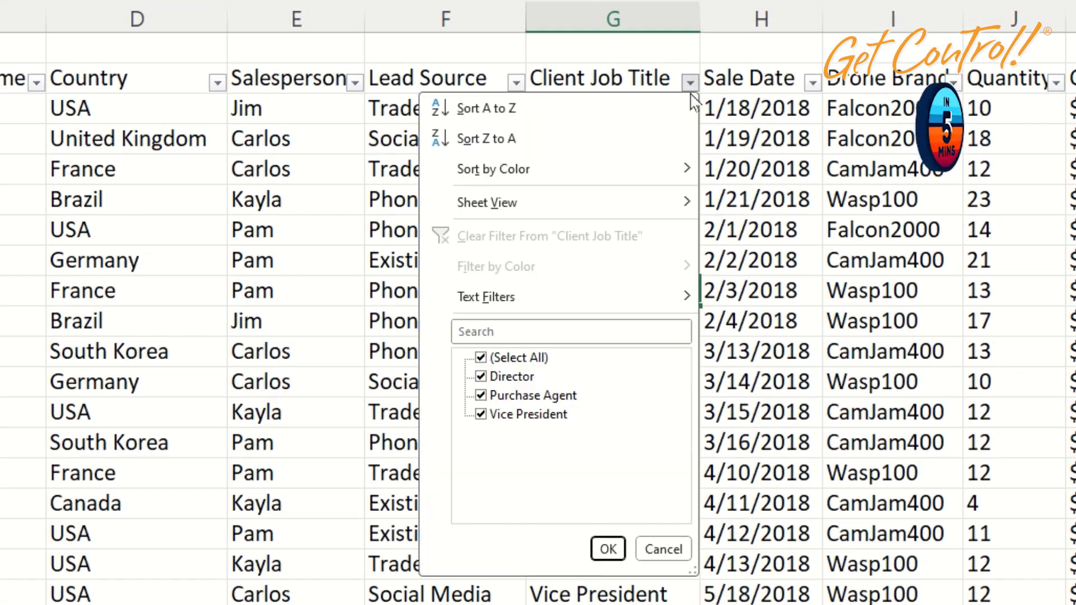
left_click(480, 357)
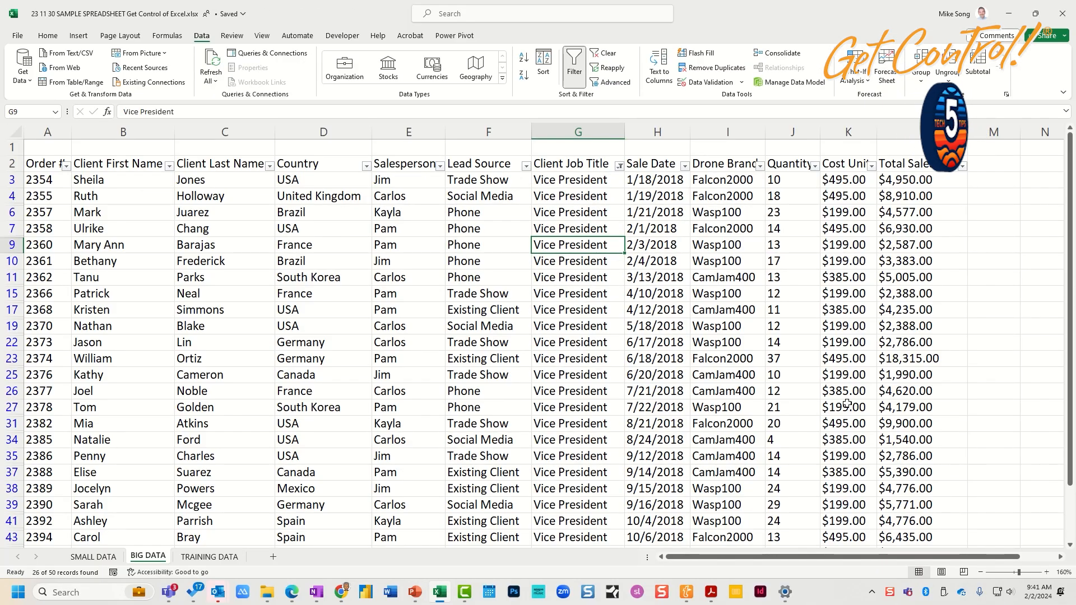
scroll("down", 3)
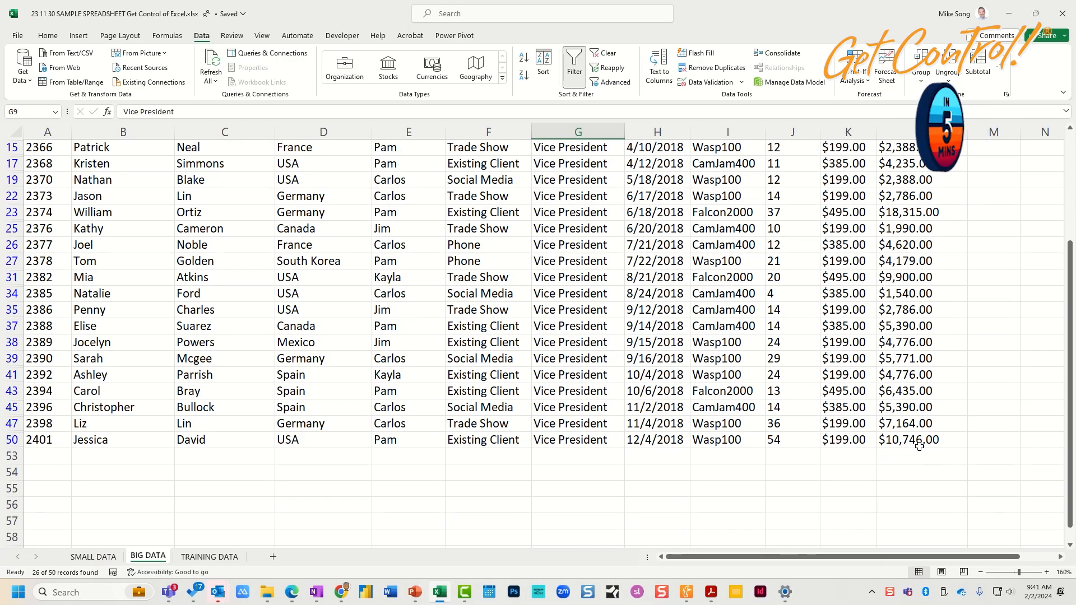
scroll("up", 3)
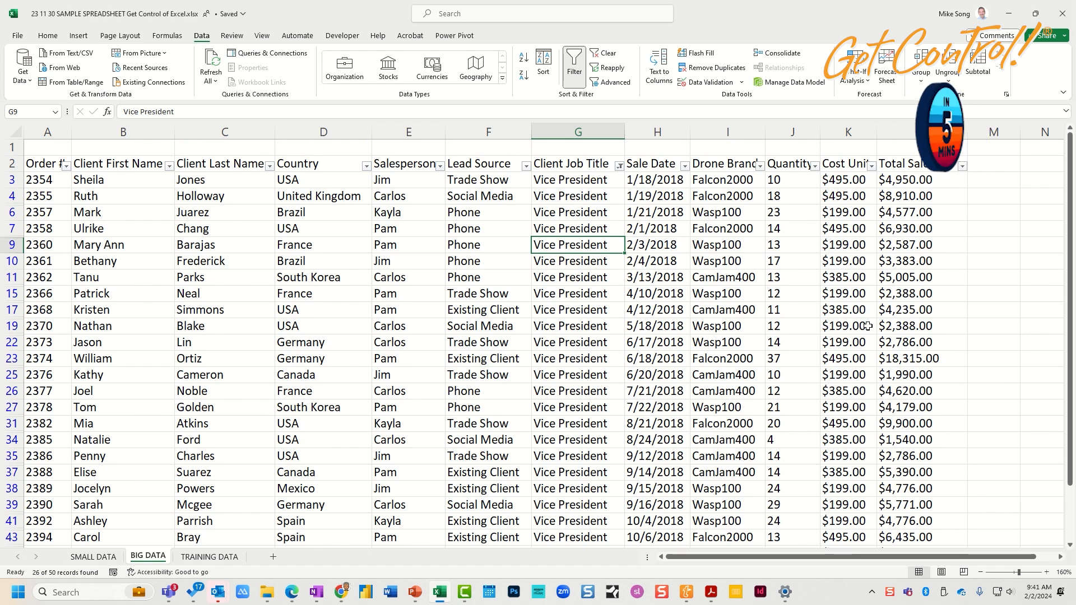
Step: Enter =SUBTOTAL(9,L3:L52) in L1 and filter Drone Brand to Wasp100 only
left_click(606, 53)
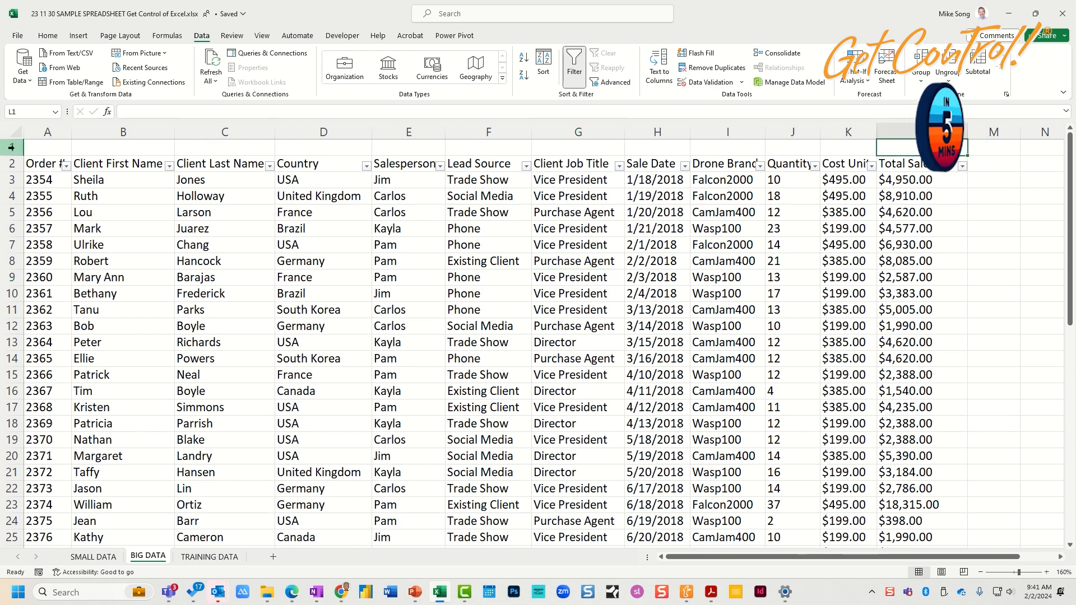
left_click(907, 147)
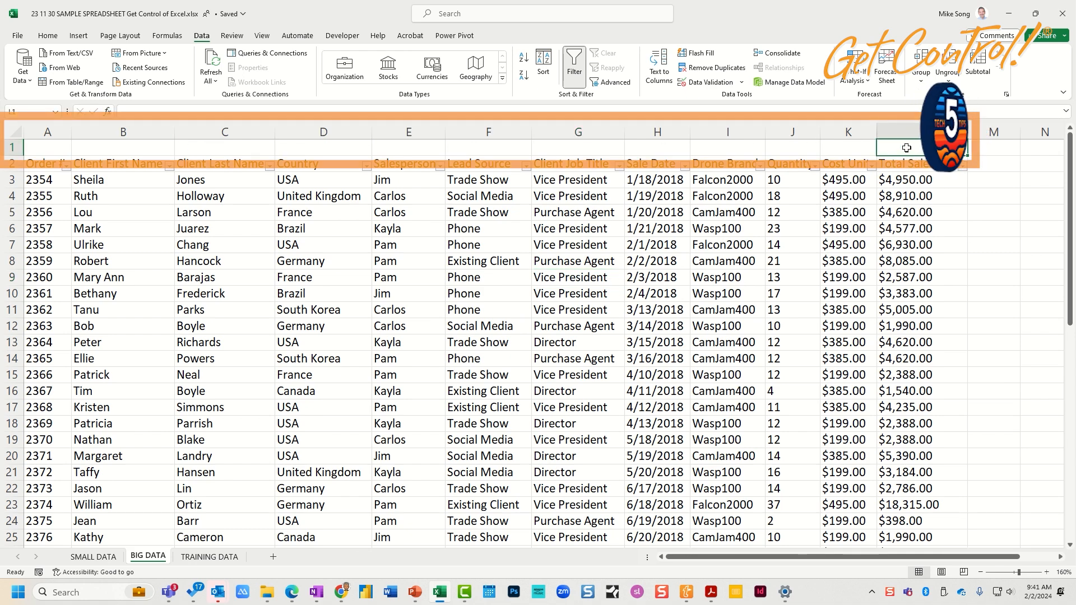
type("=su")
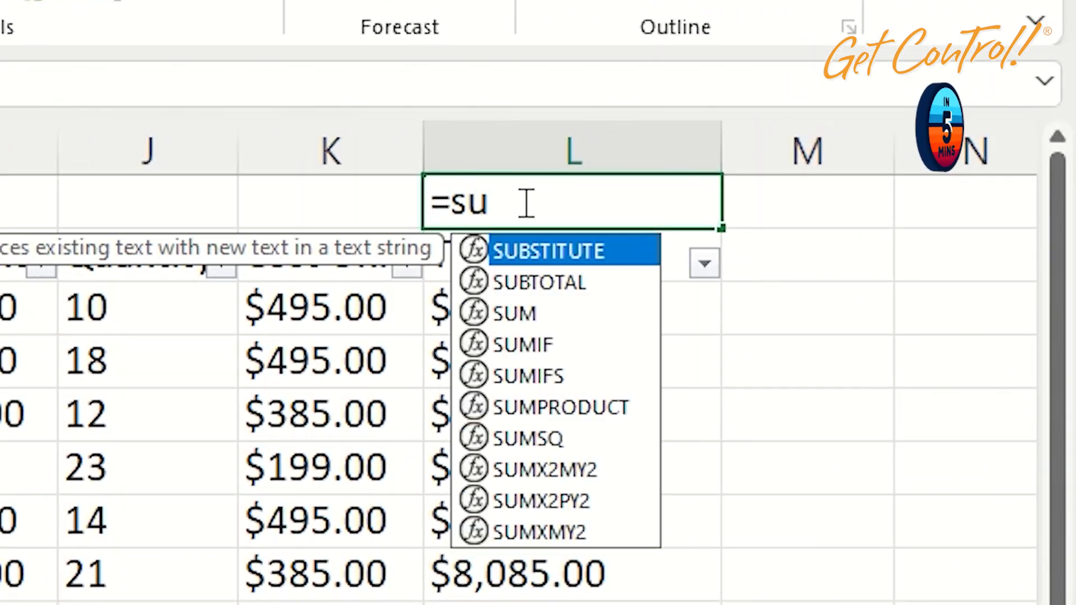
type("btotal")
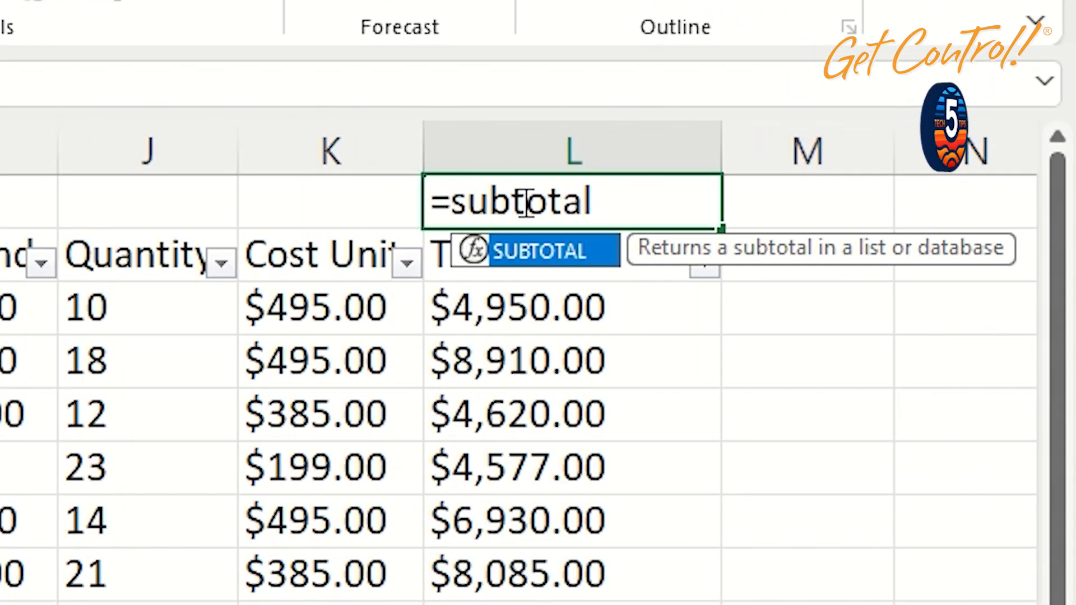
type("(9,L3")
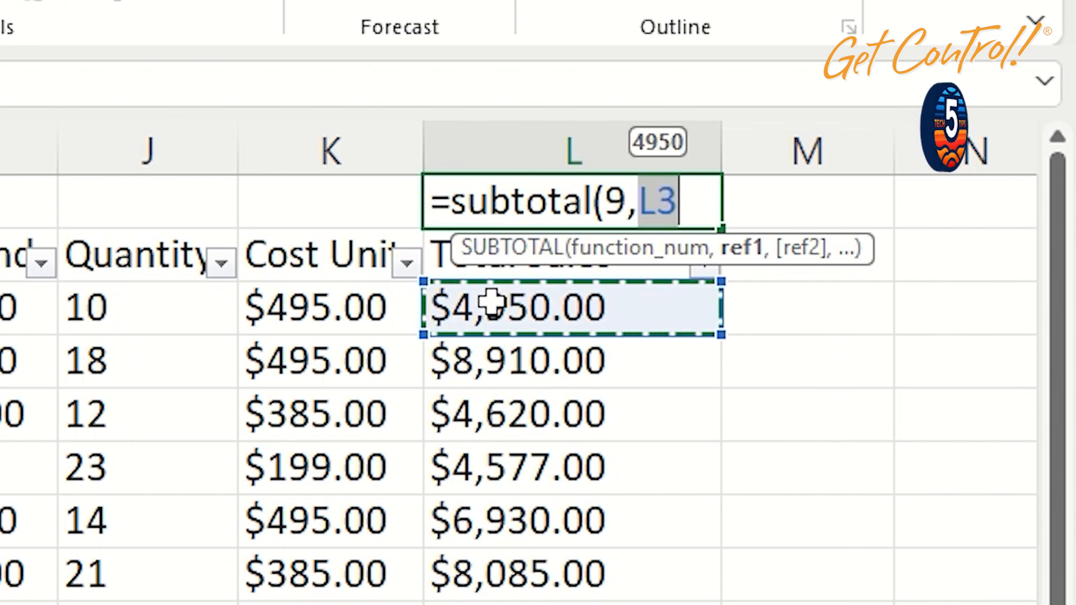
key("ctrl+shift+down")
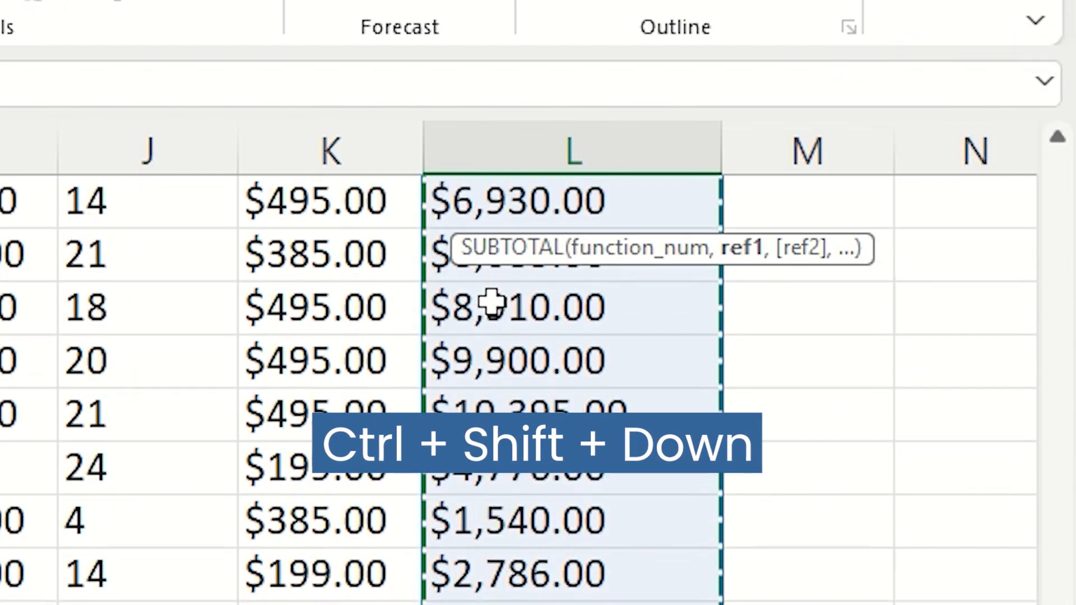
key("ctrl+shift+down")
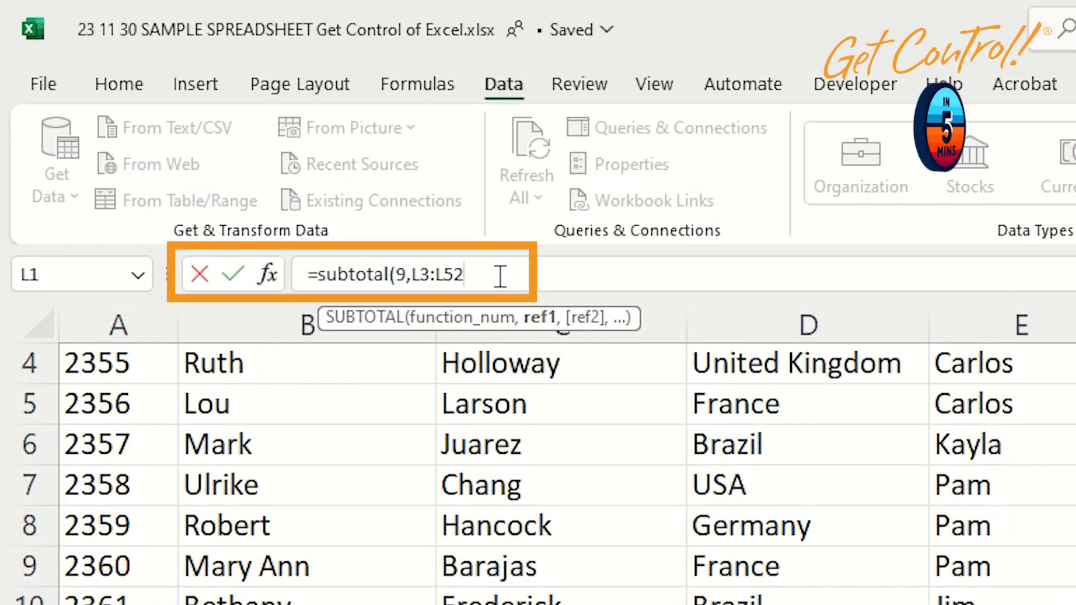
type(")")
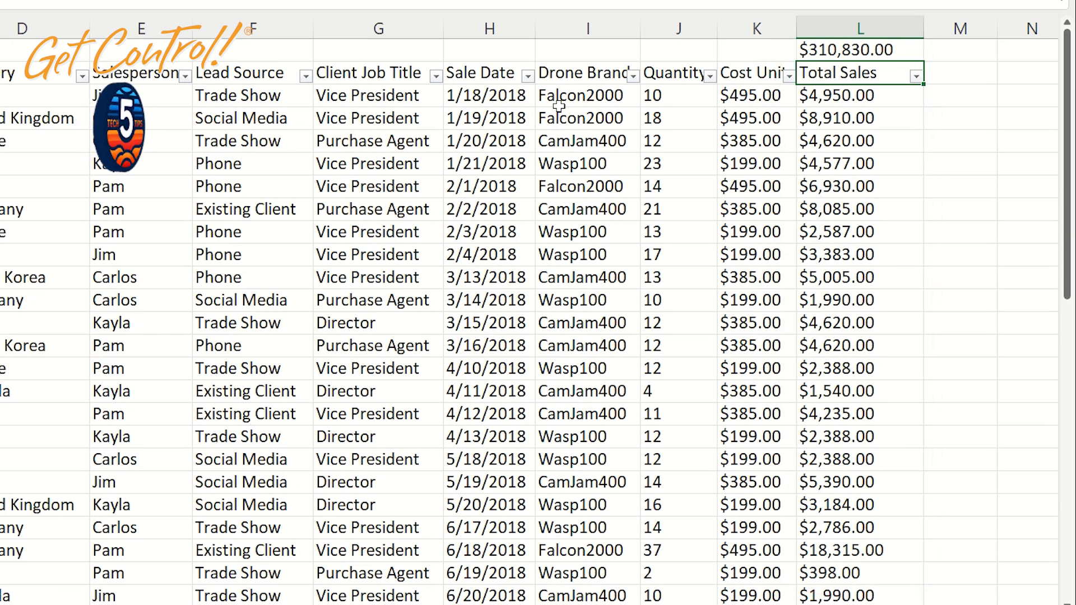
left_click(632, 75)
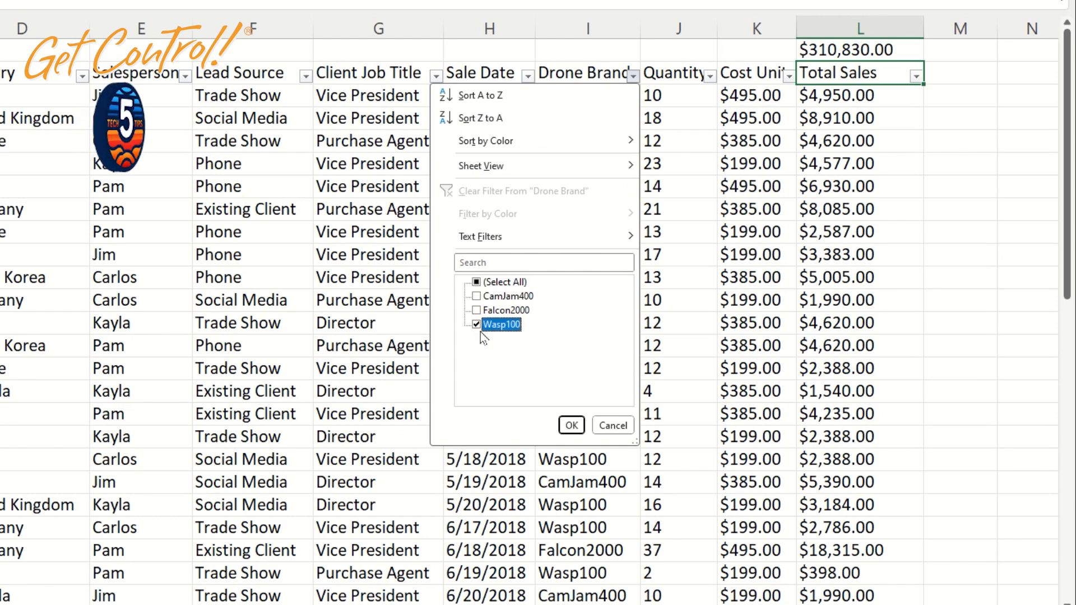
left_click(570, 425)
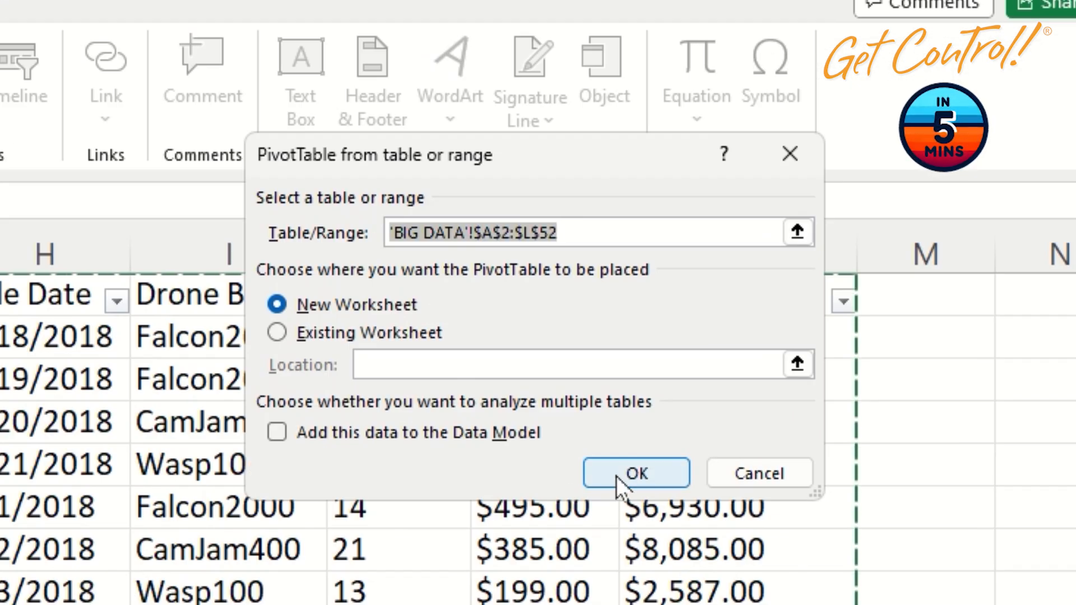
Step: Create a new-sheet PivotTable summing Total Sales with Drone Brand as rows
left_click(634, 473)
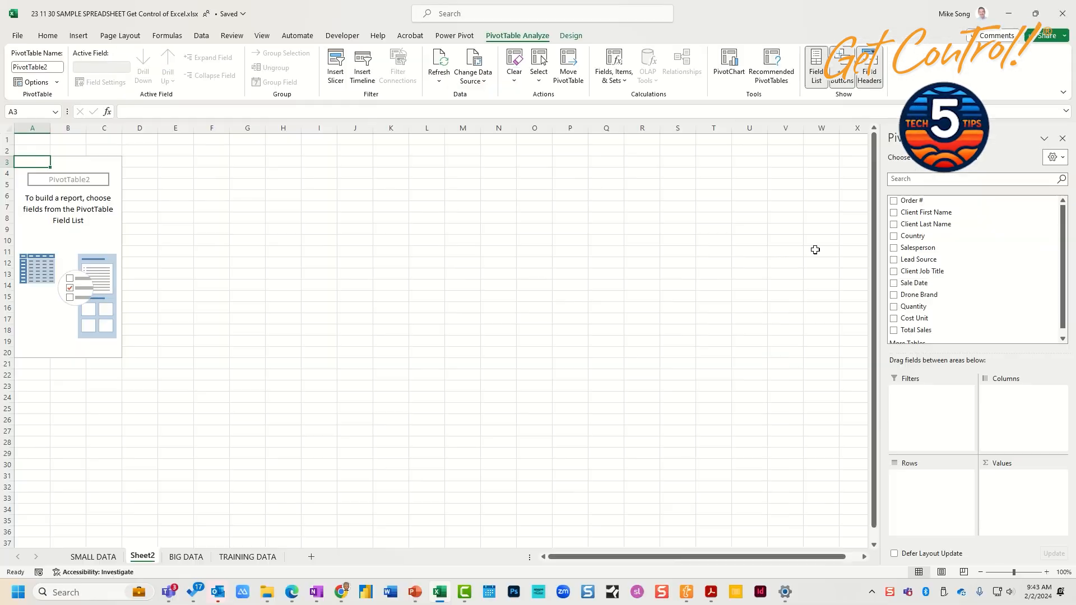
mouse_move(952, 317)
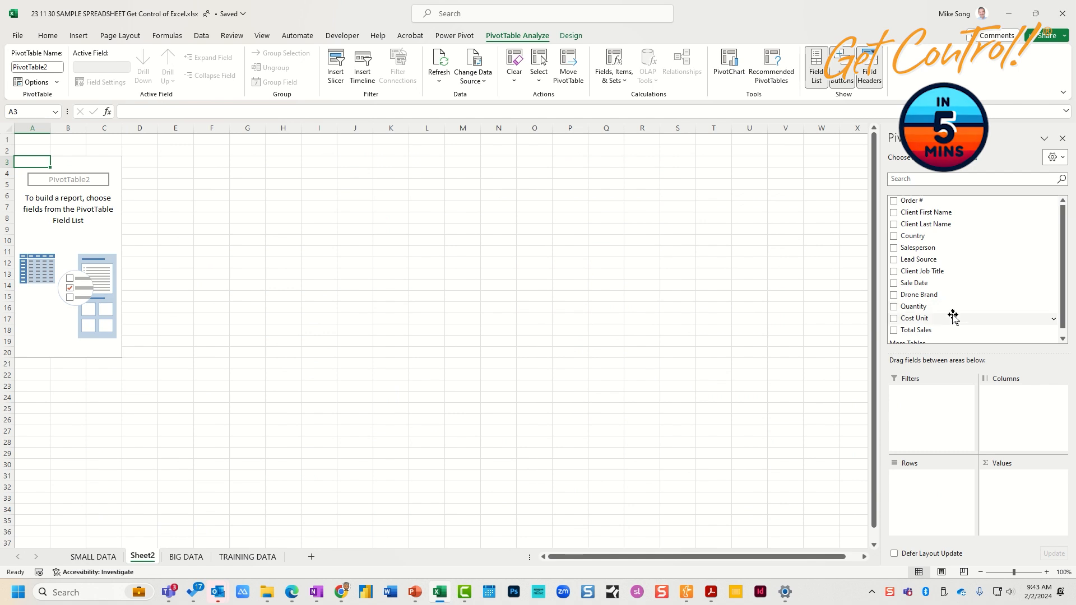
mouse_move(967, 293)
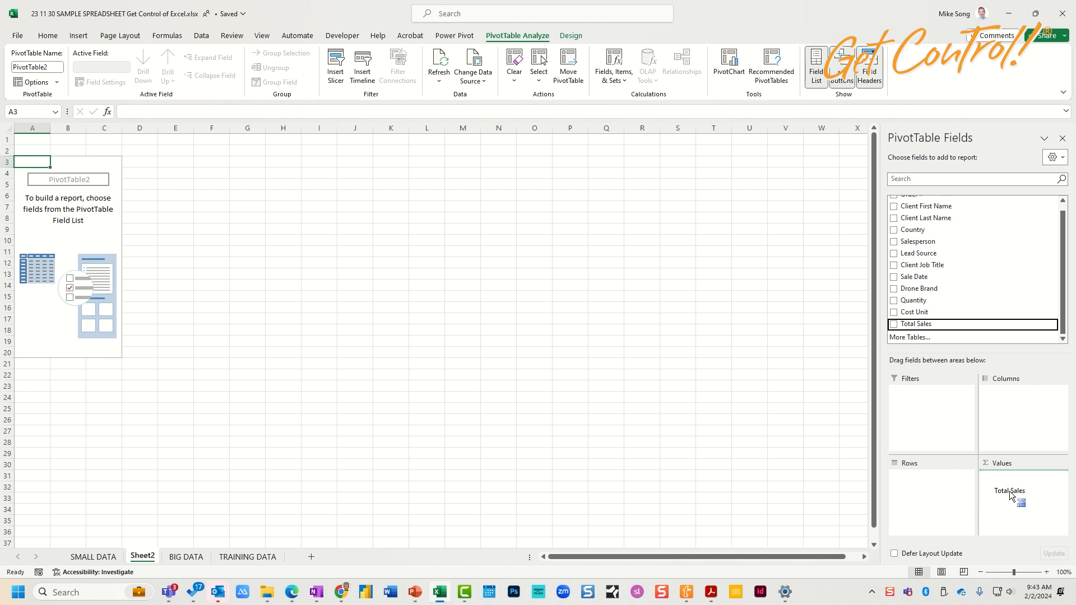
left_click(893, 323)
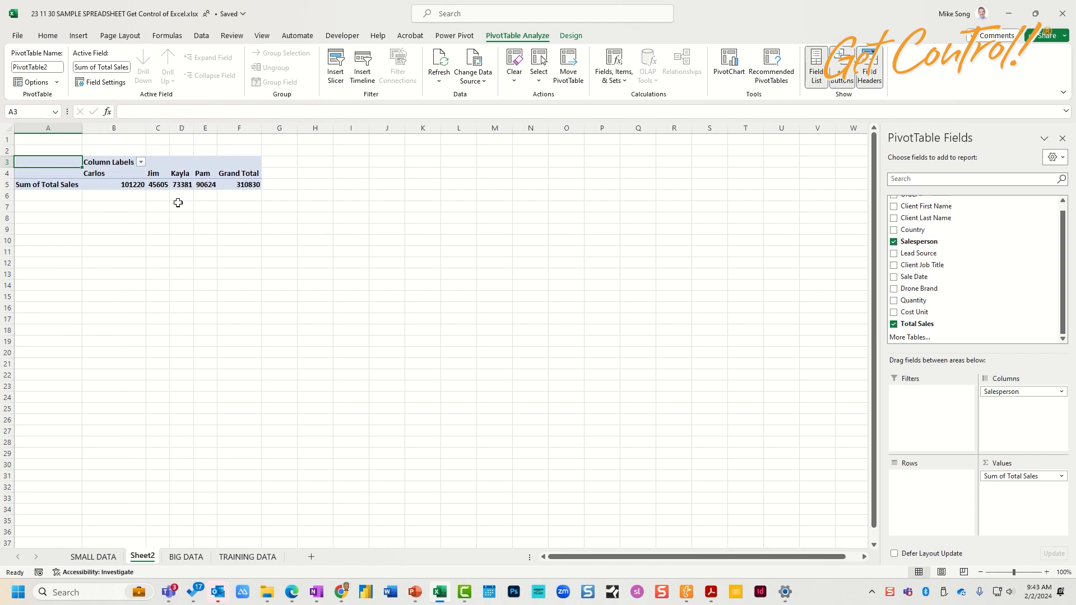
left_click(893, 288)
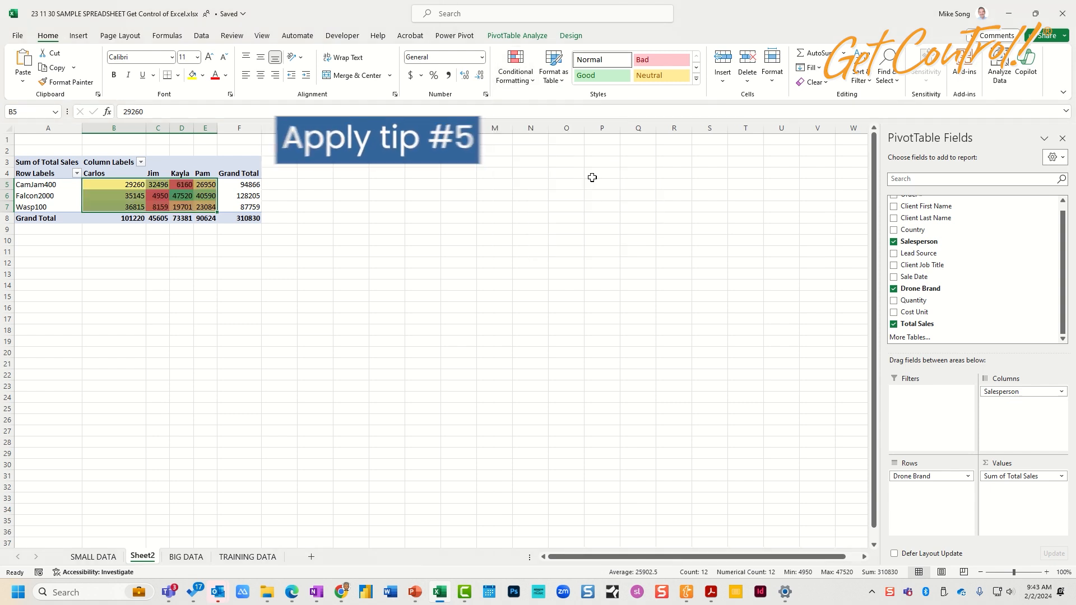
Step: Add Lead Source to the pivot table rows beneath Drone Brand
left_click(458, 240)
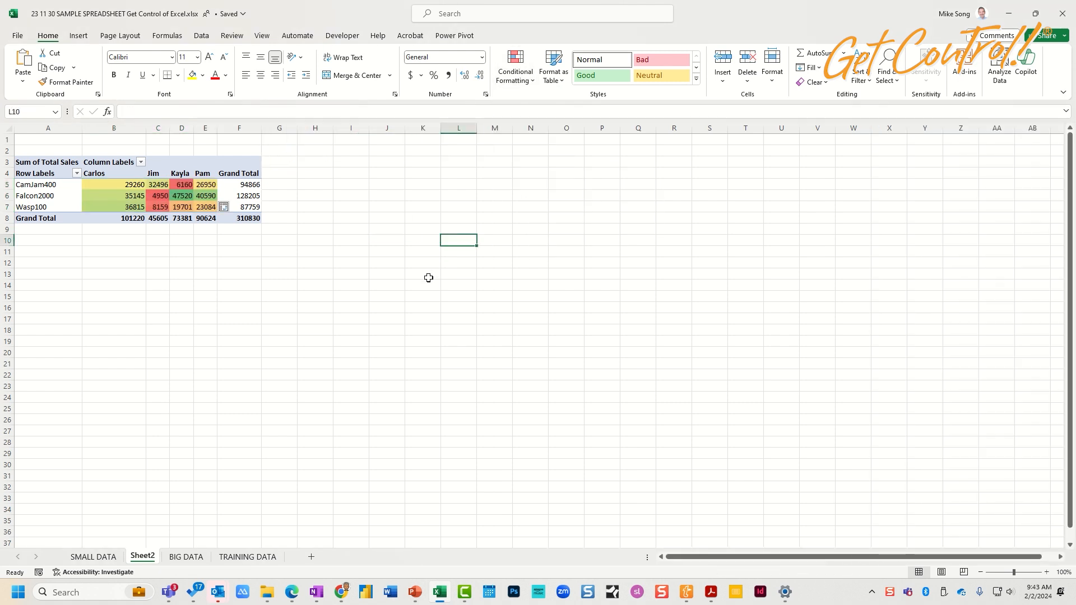
left_click(422, 273)
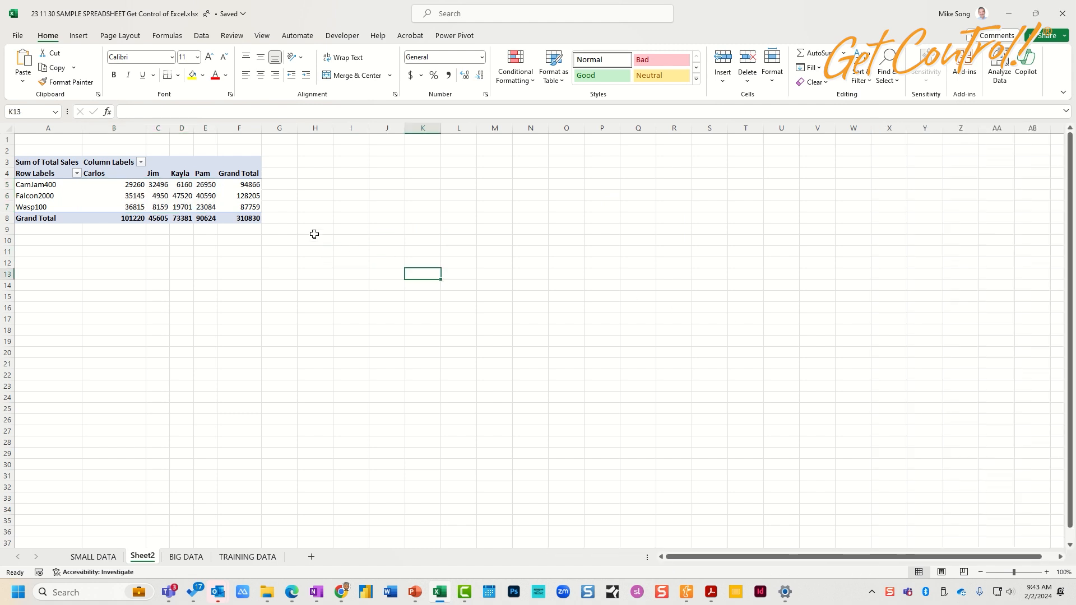
mouse_move(963, 383)
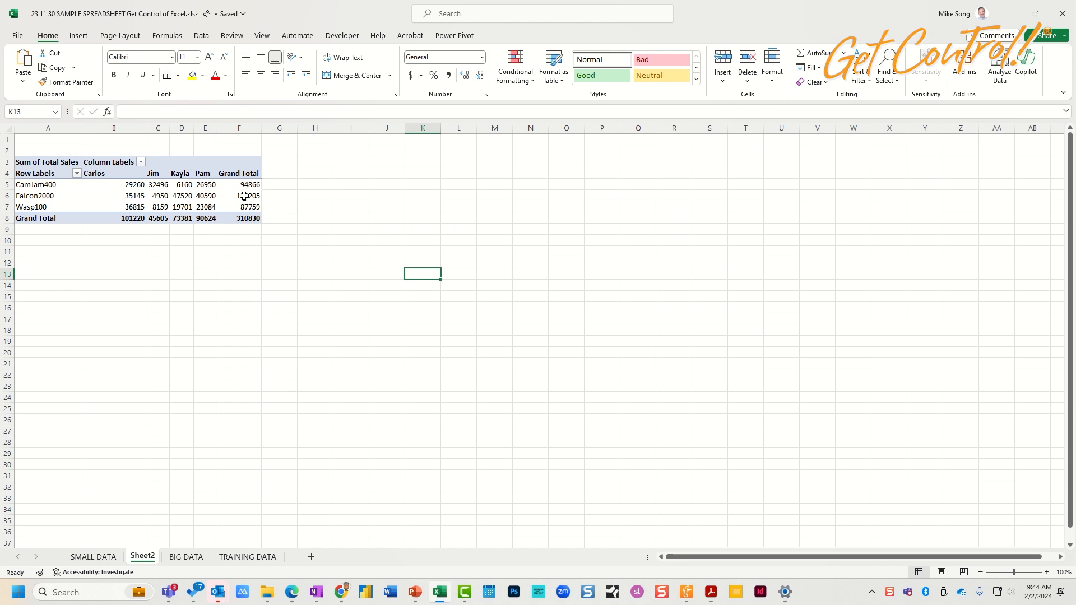
left_click(238, 184)
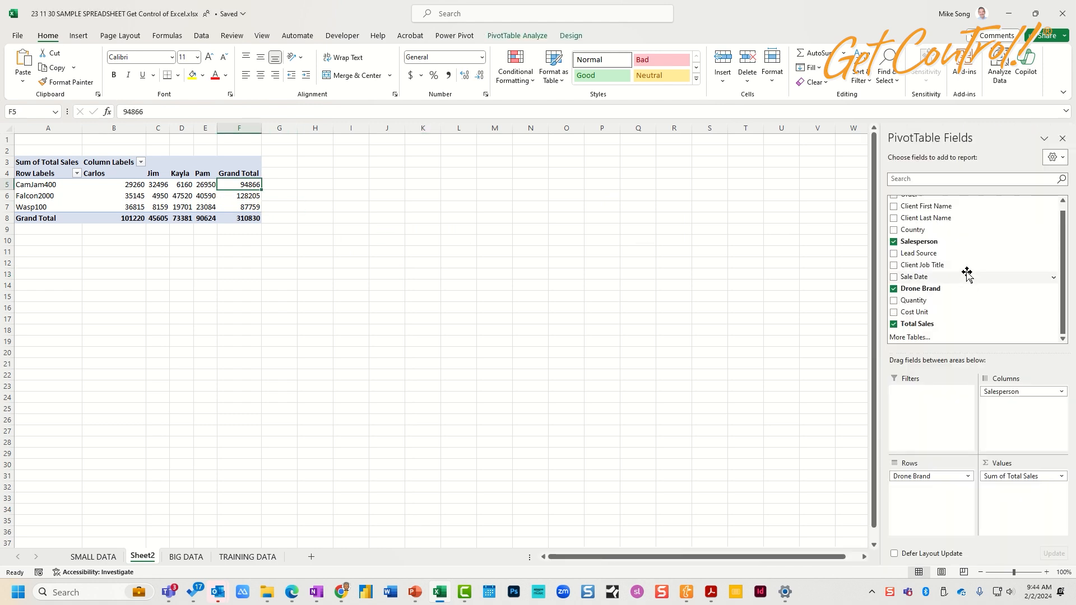
mouse_move(961, 254)
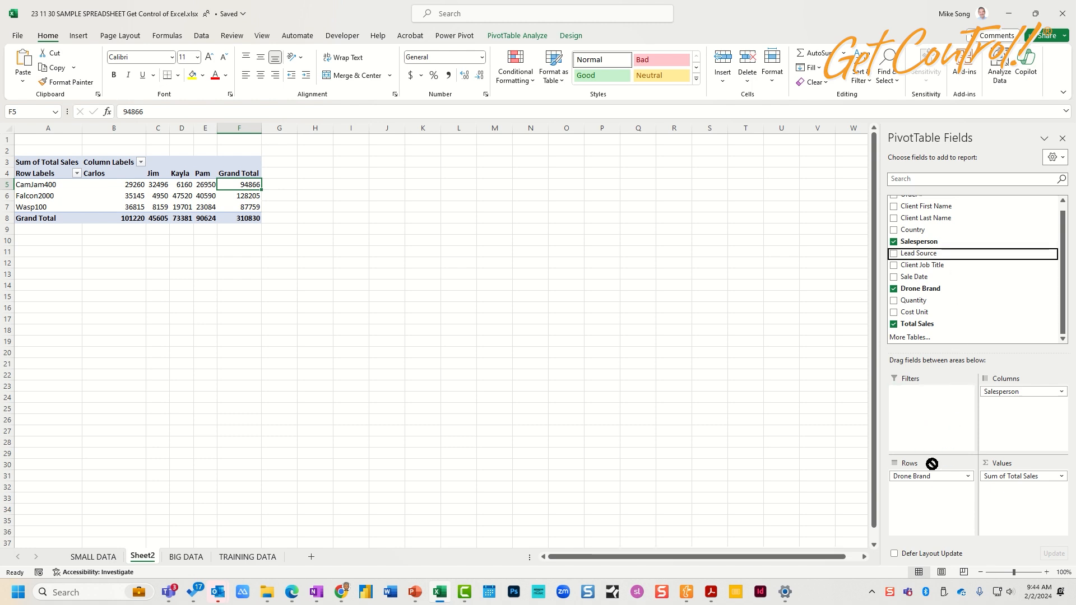
left_click(893, 253)
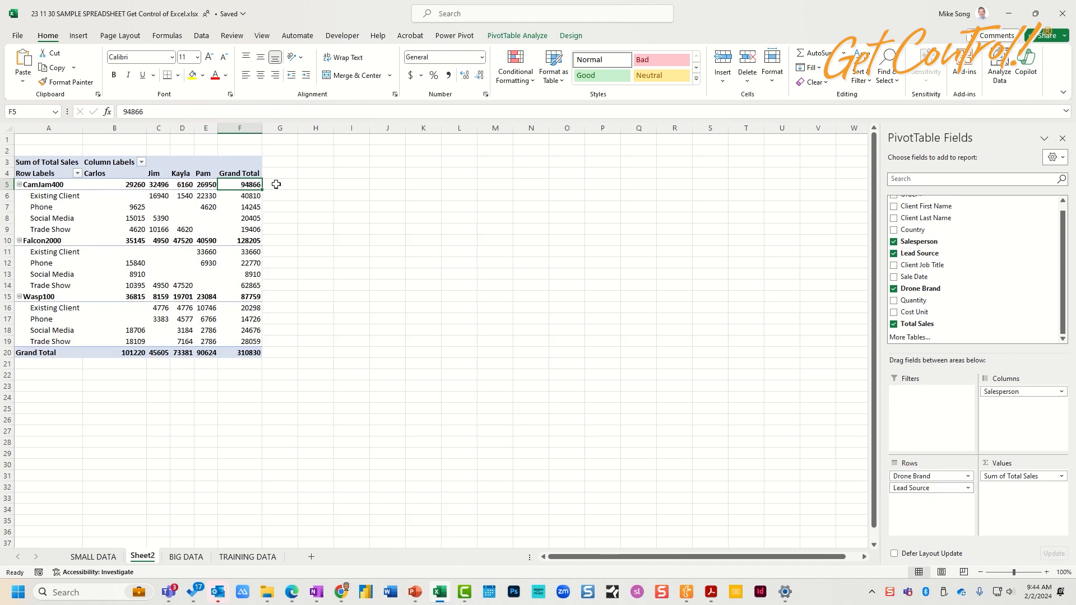
mouse_move(164, 372)
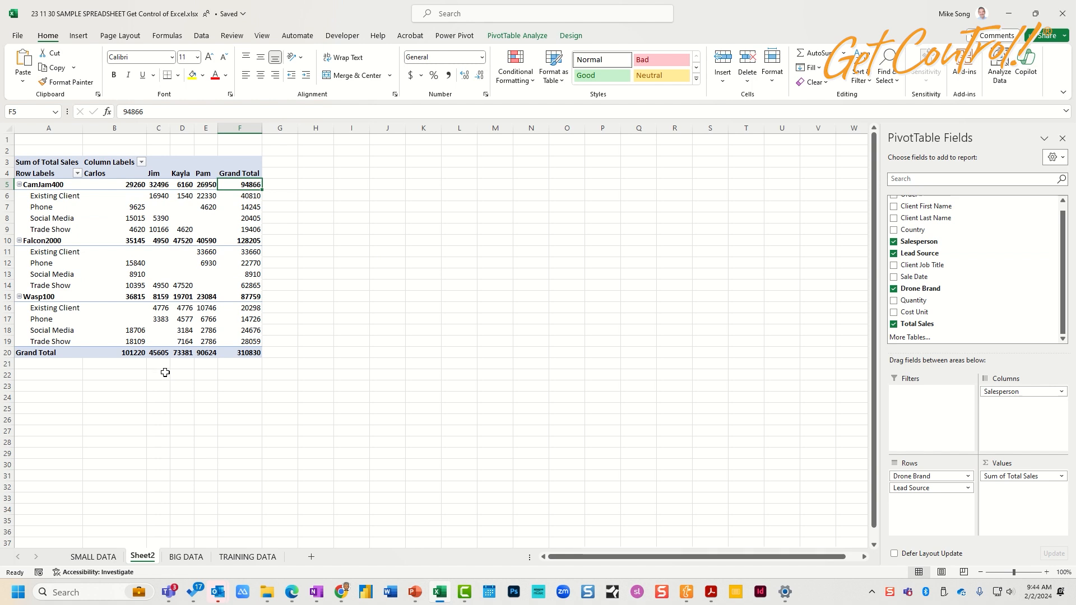
mouse_move(396, 277)
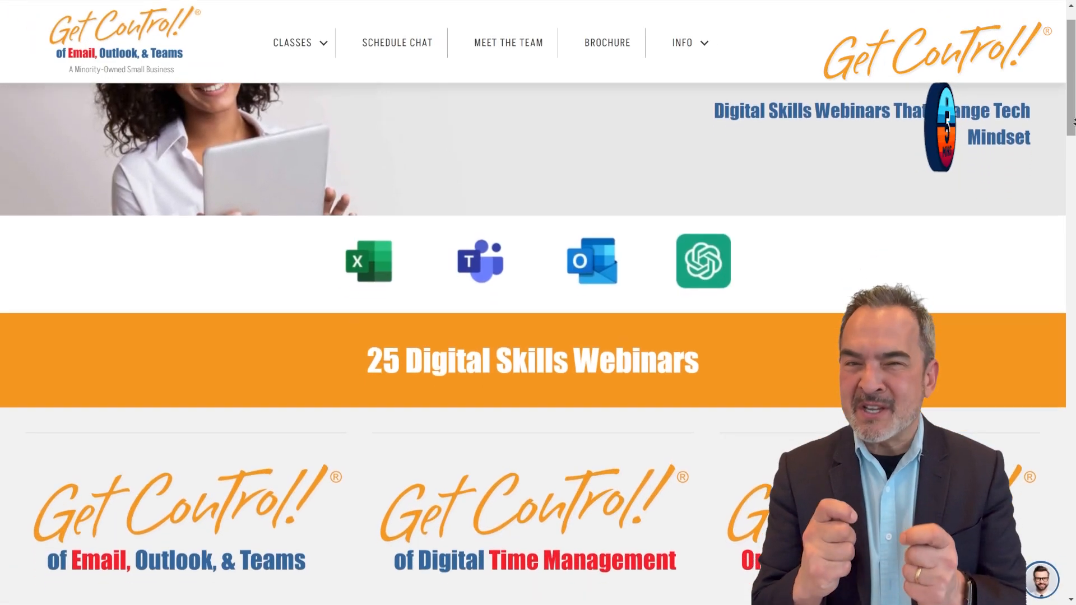
Step: Scroll the GetControl.net page down to the class brochure form and contact footer
scroll("down", 3)
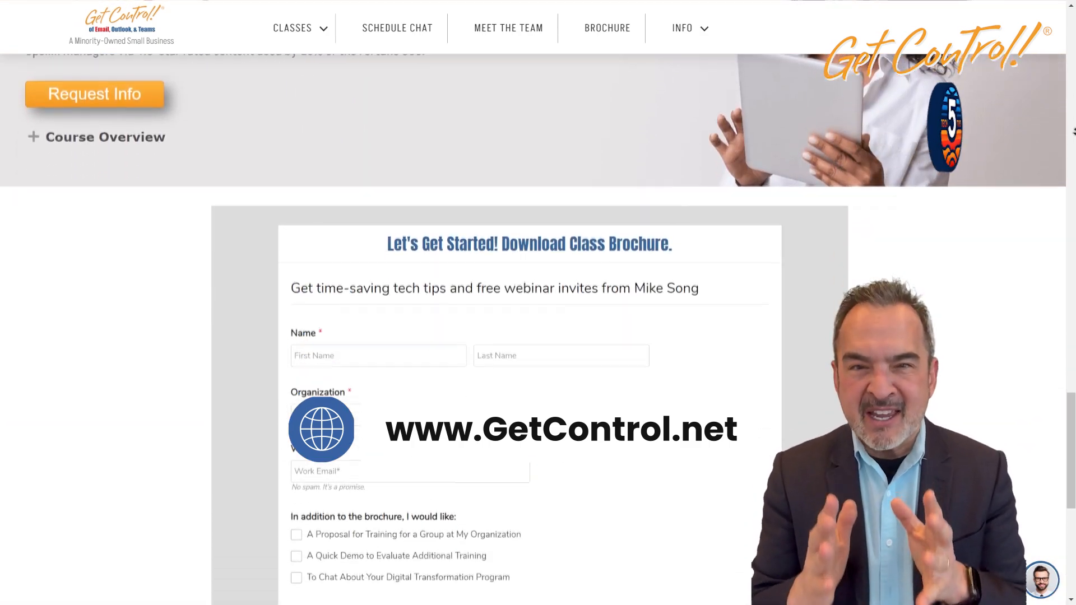
scroll("down", 3)
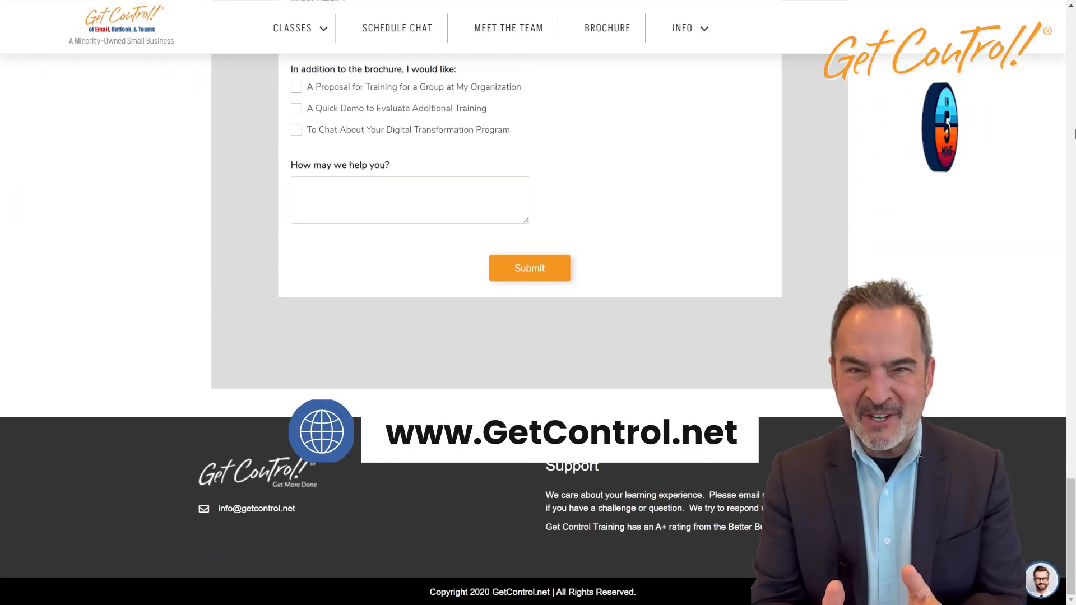